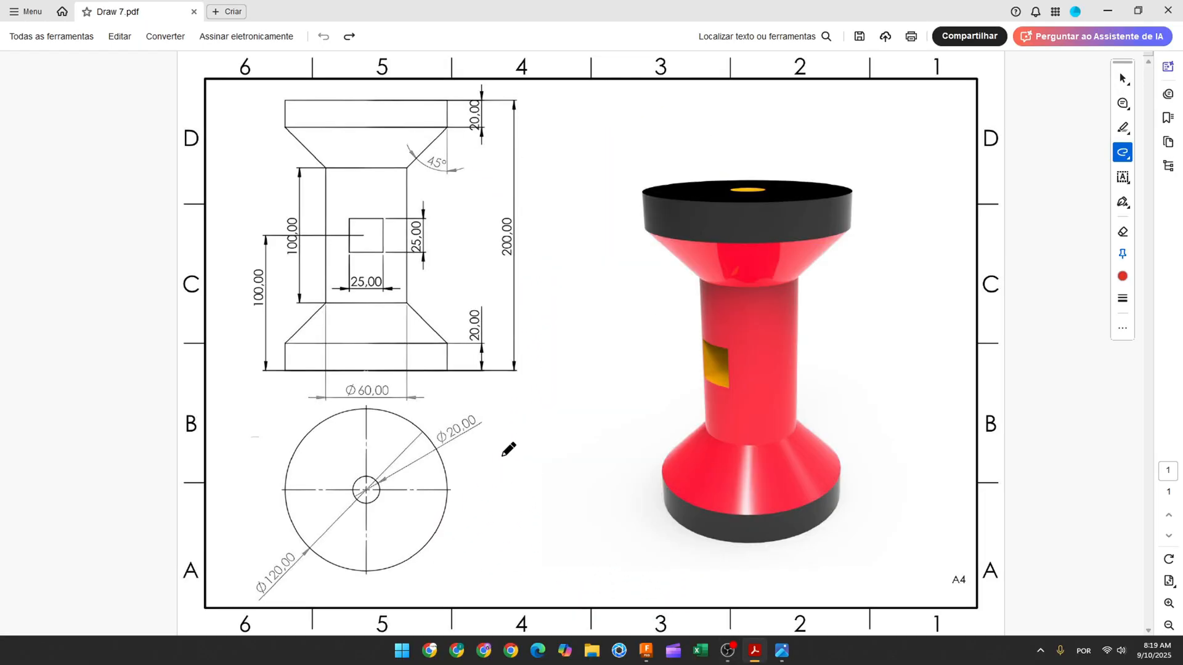
- Draw a red arrow at the front view, a centreline through it and the right-half profile outline
drag(525, 438, 617, 405)
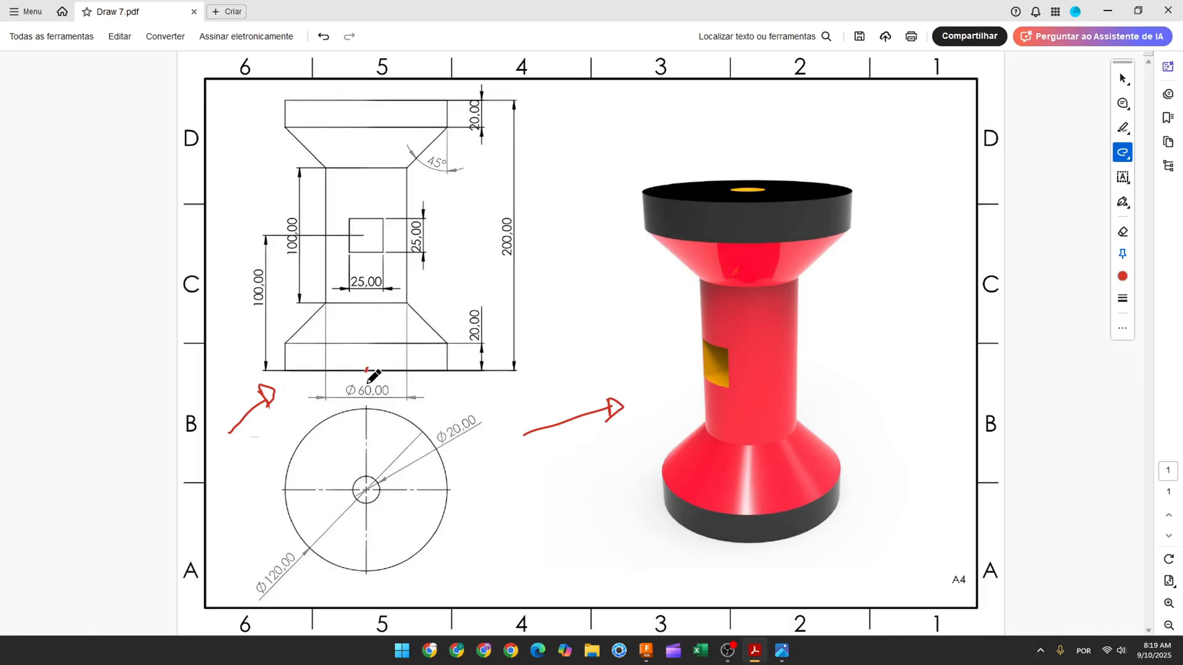
mouse_move(366, 113)
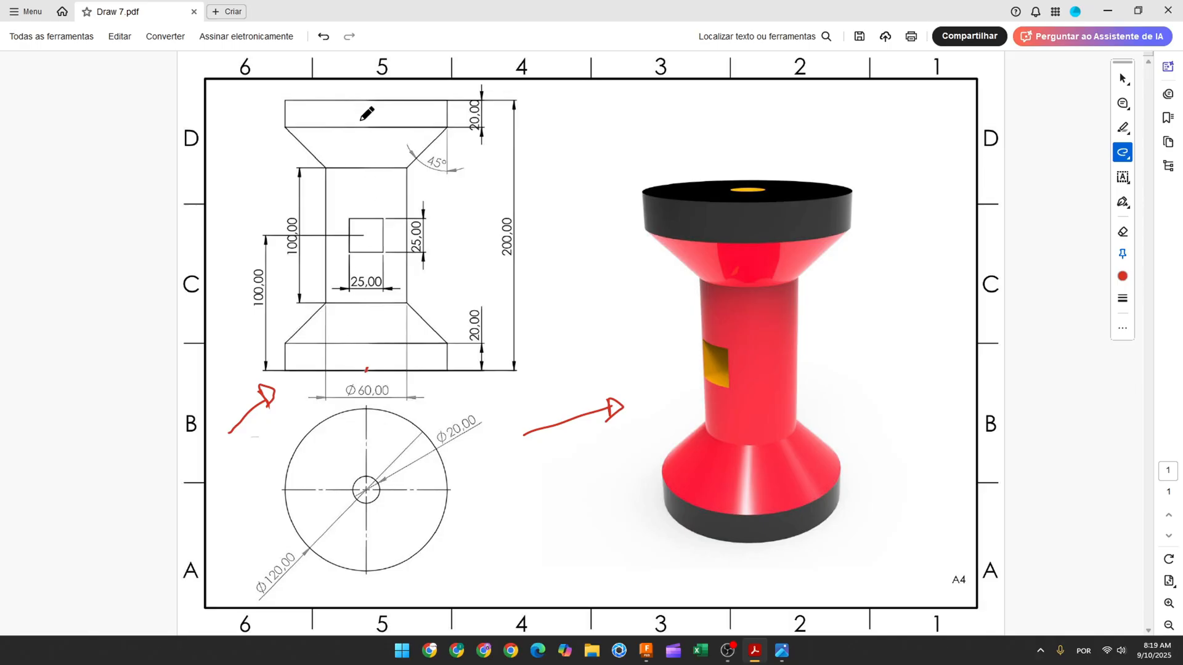
drag(366, 99, 367, 188)
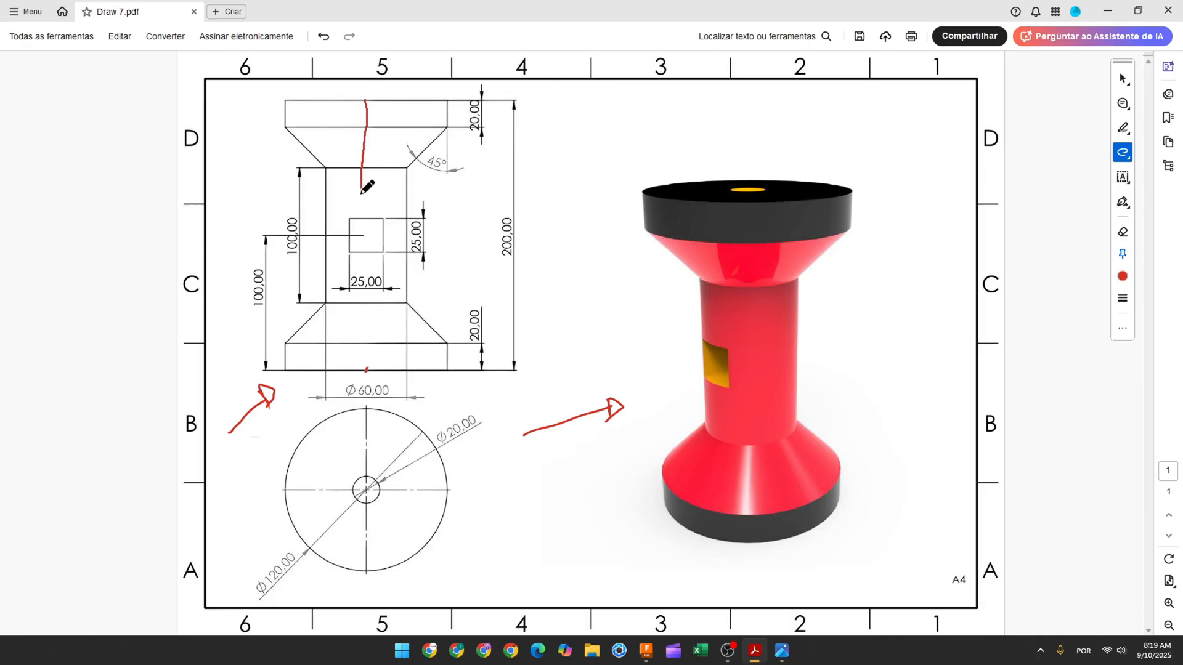
drag(366, 189, 369, 370)
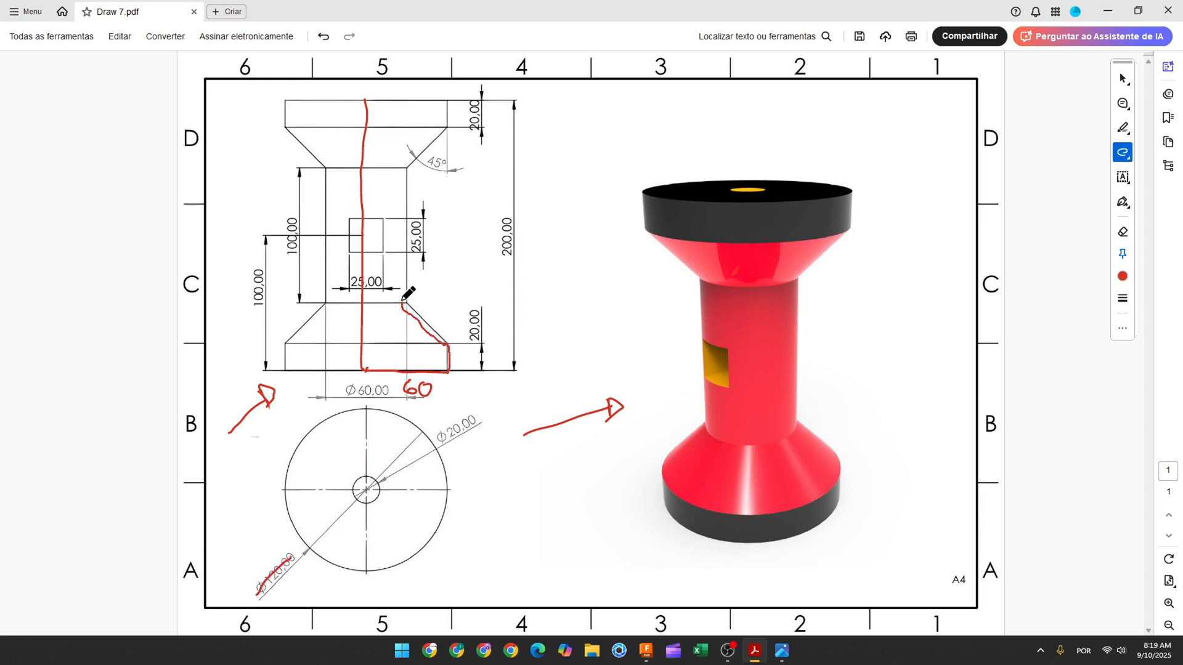
drag(404, 295, 455, 95)
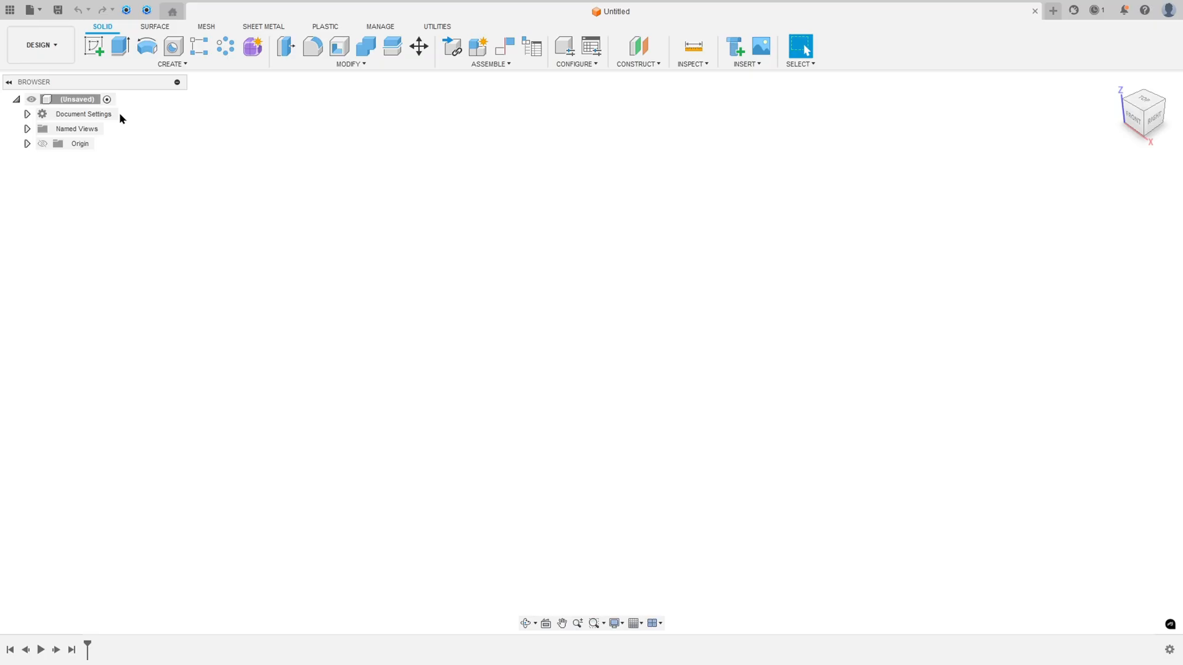
- Sketch the half-profile 200 mm tall, 60 mm wide with 30, 20, 100 and 45° dimensions, then finish it
click(94, 45)
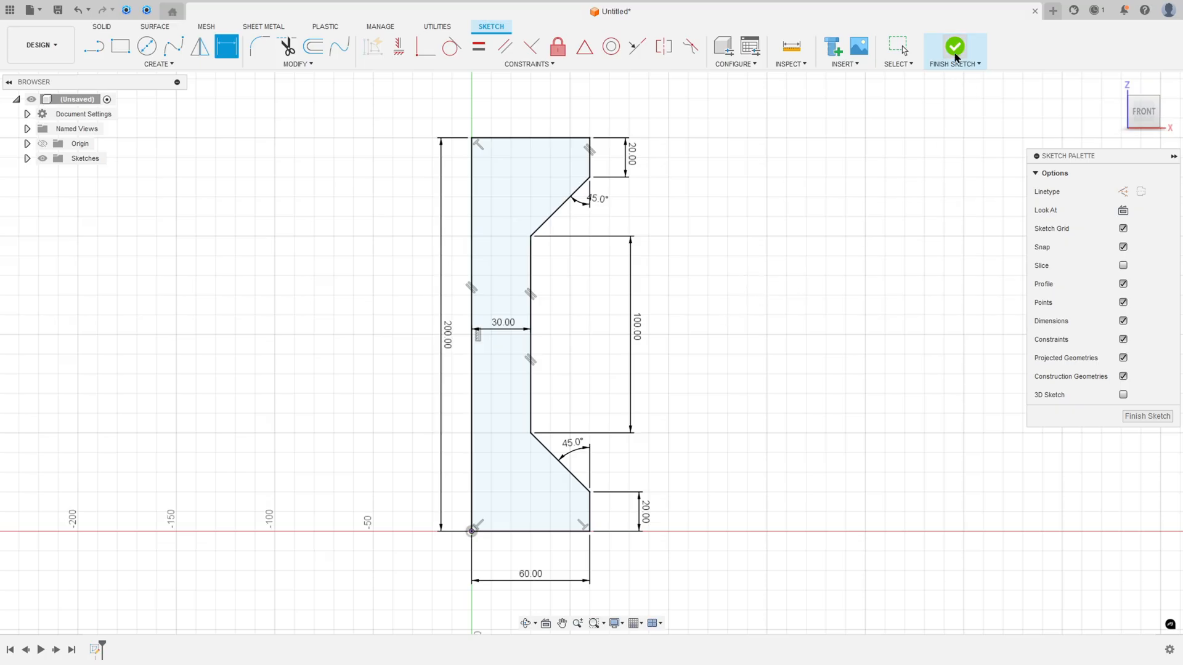
click(954, 47)
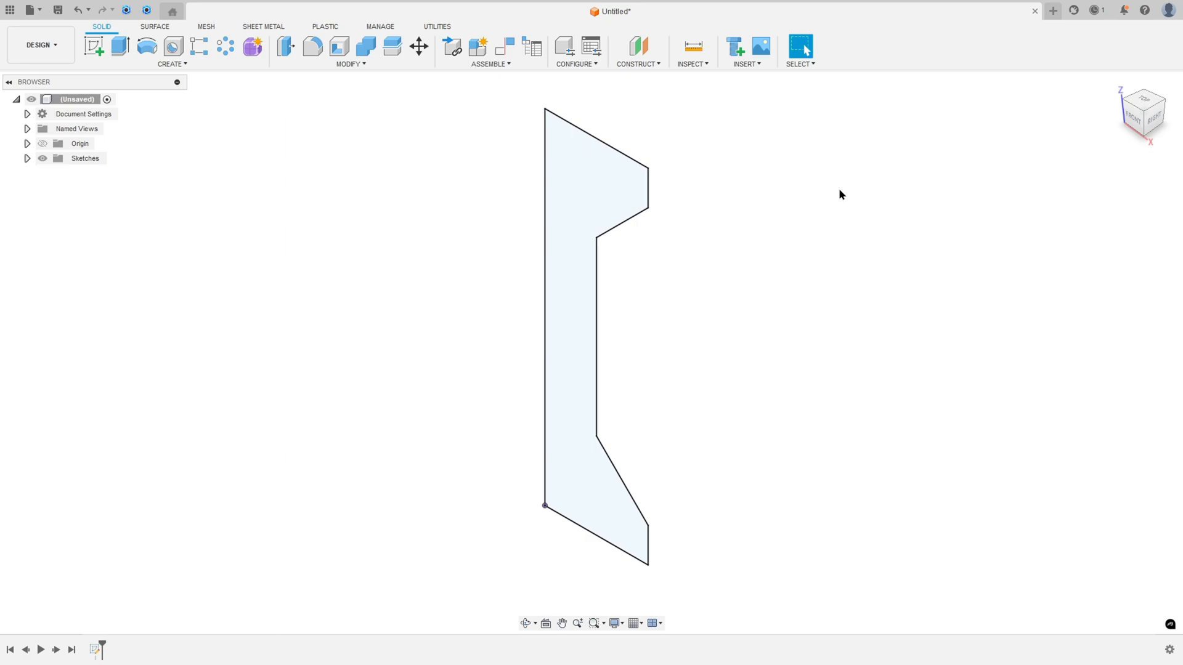
- Revolve the half-profile 360° about its vertical edge into a new solid spool body
click(147, 46)
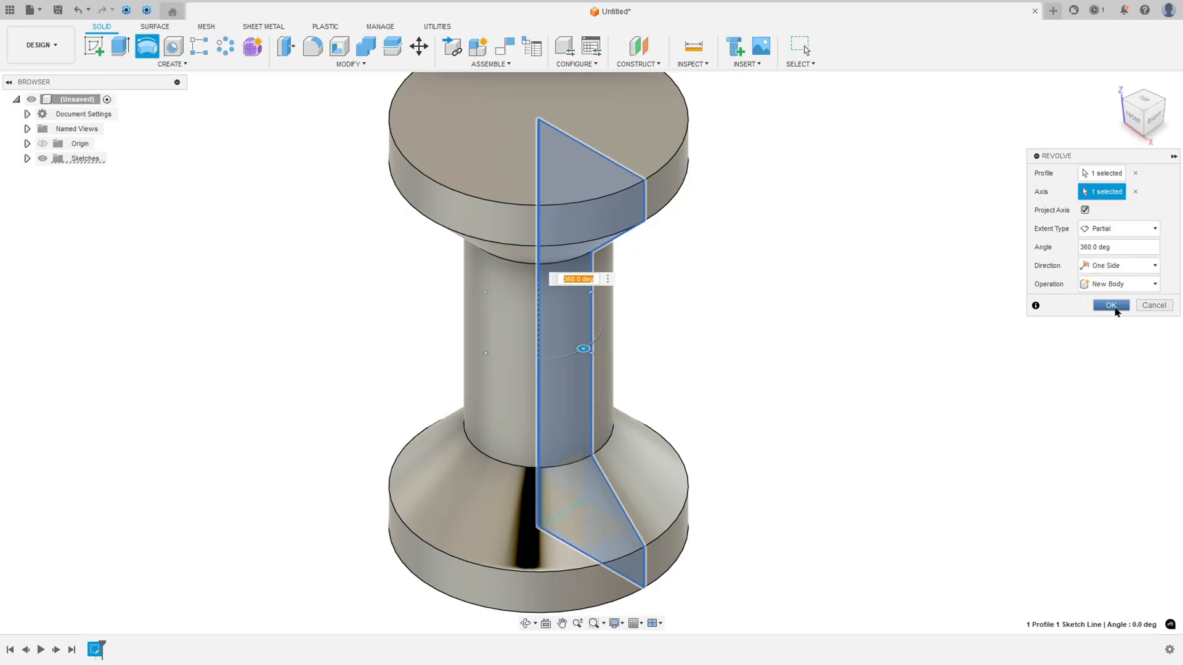
click(1109, 305)
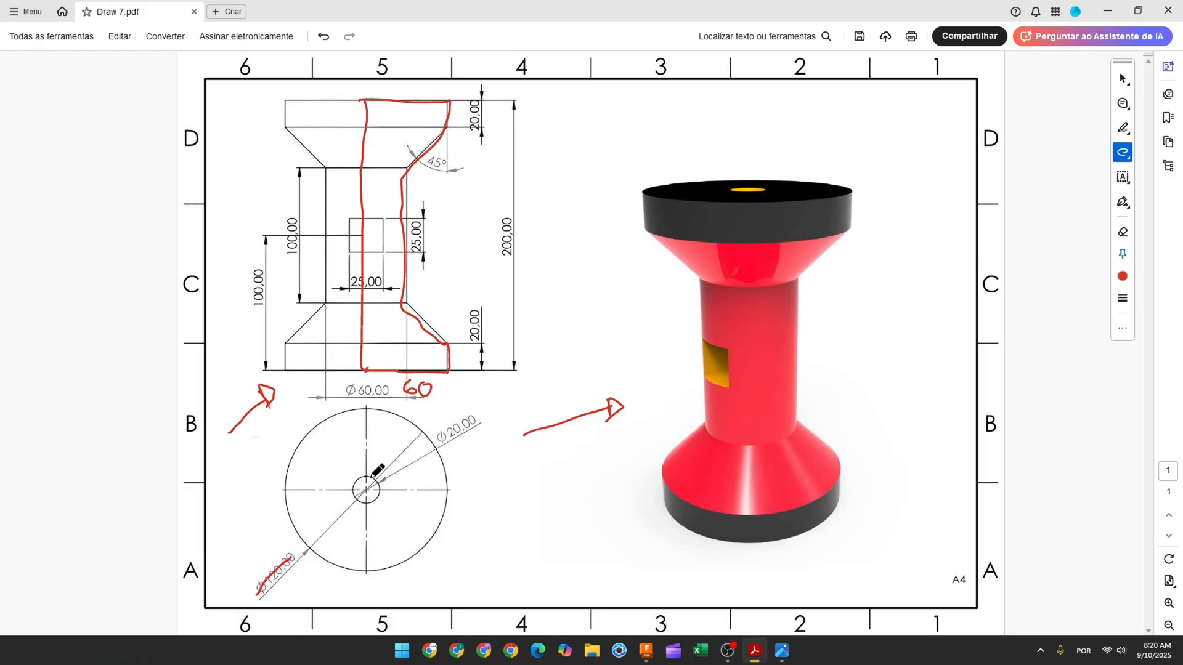
- Circle the Ø20 centre hole in the top view and mark an axis line and the hole dimension on the render
drag(362, 475, 370, 502)
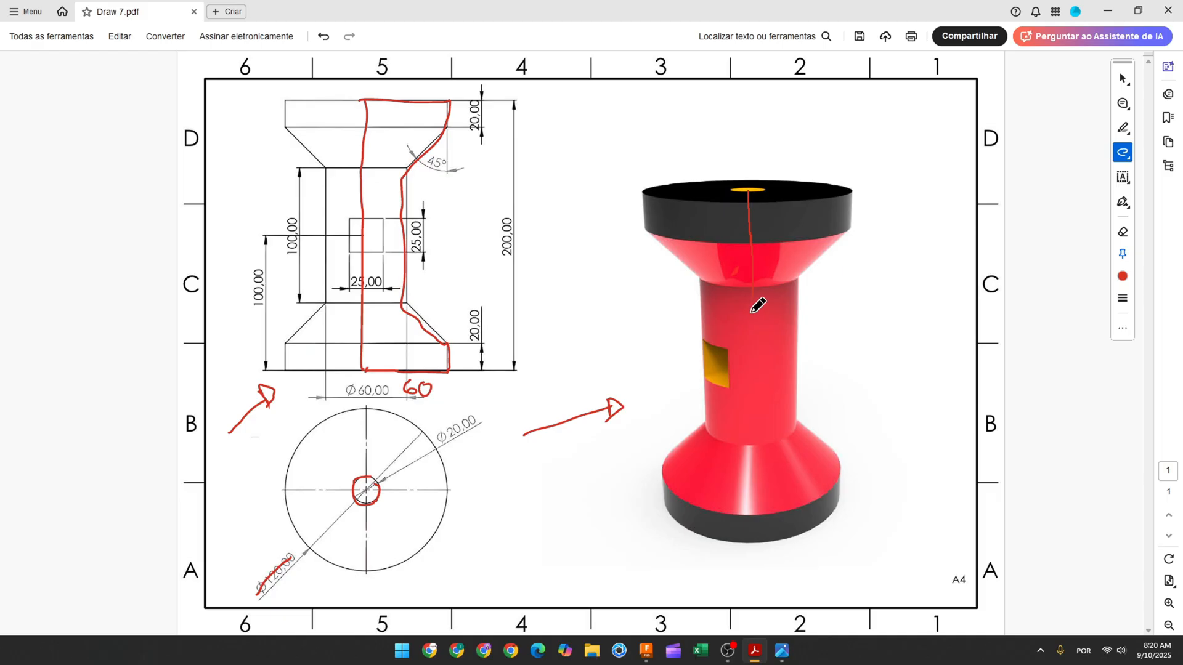
drag(747, 192, 747, 520)
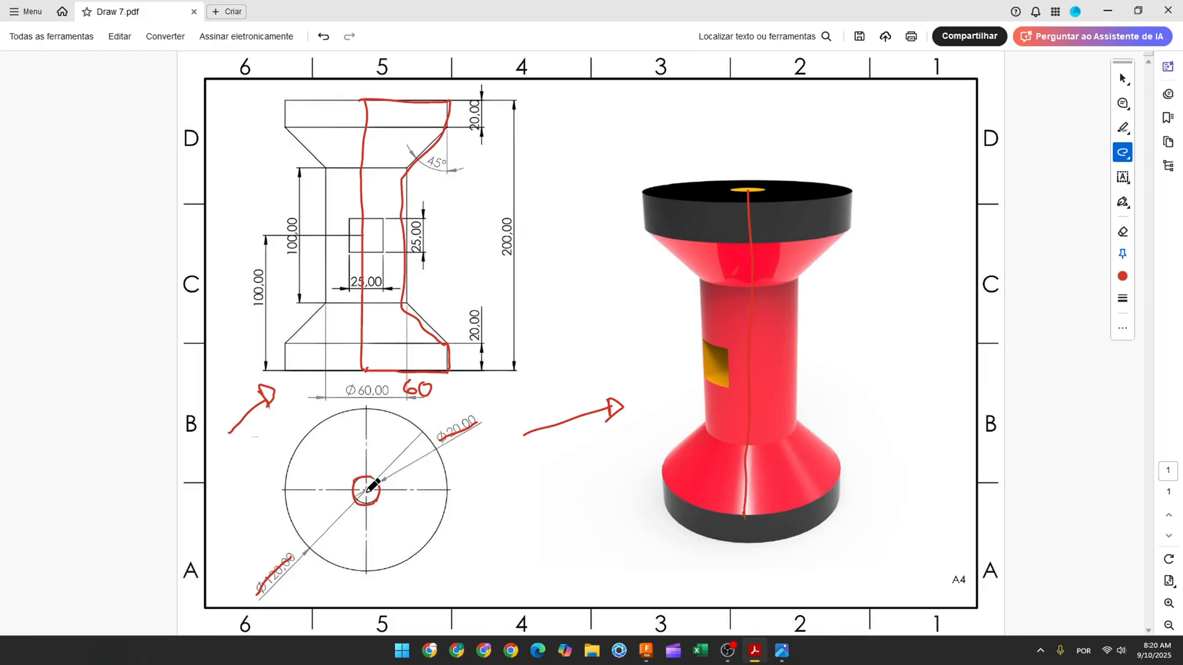
drag(618, 192, 811, 203)
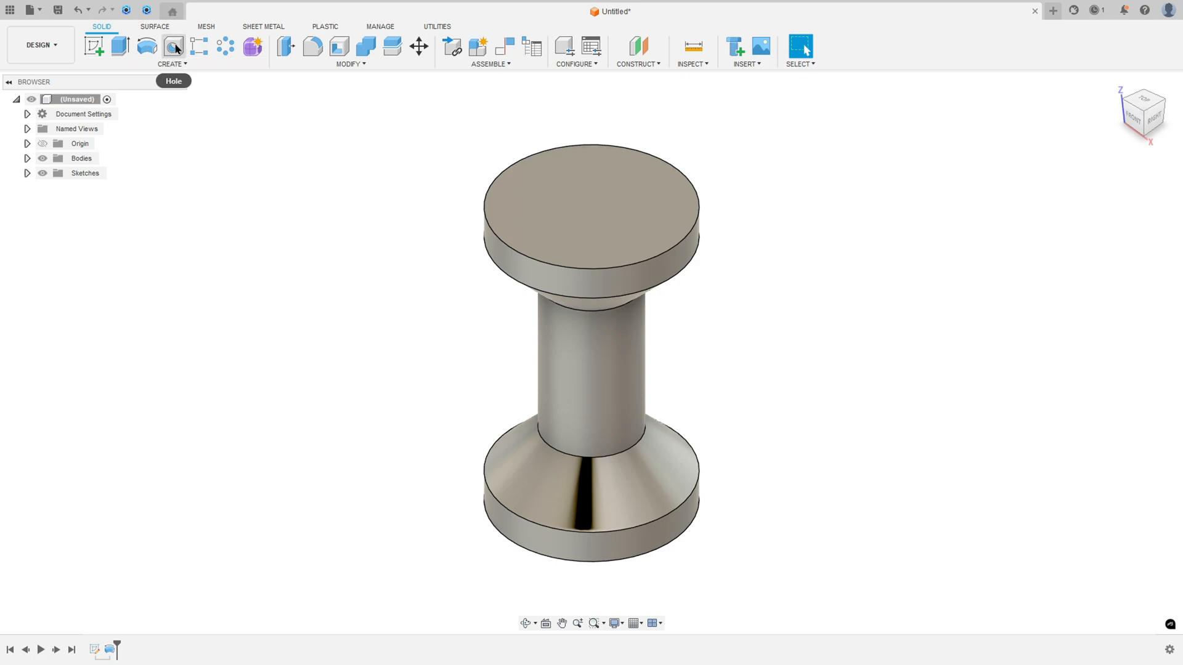
- Add a hole on the top face with extents All and its diameter set, going through the whole spool
click(173, 46)
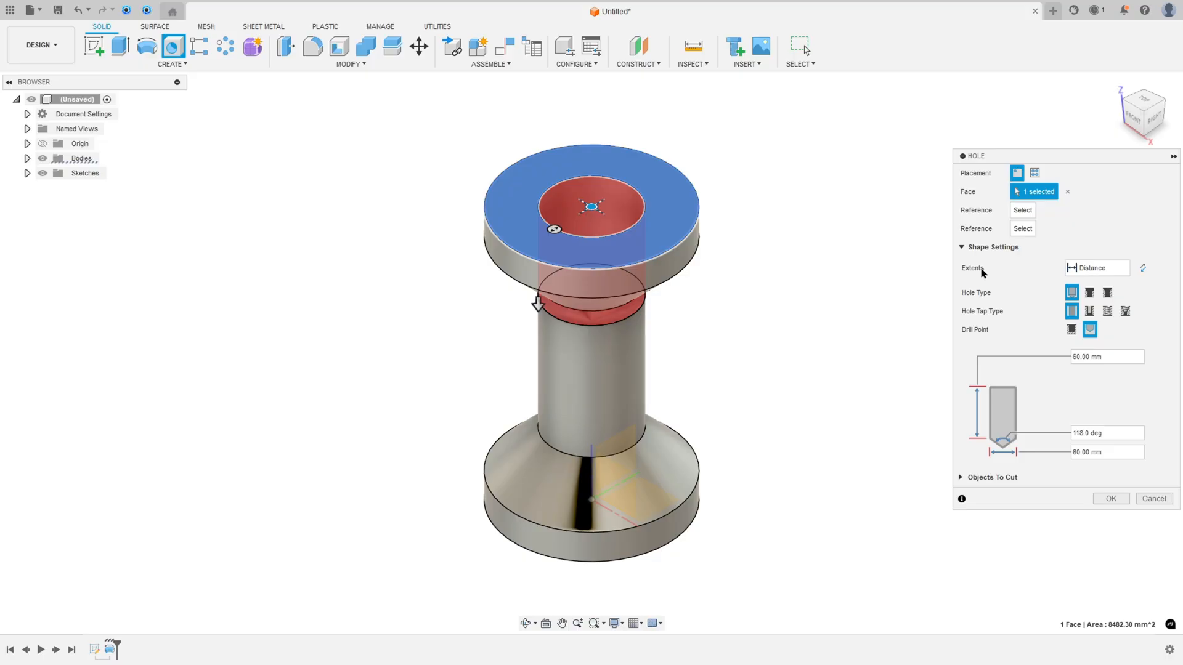
click(1094, 267)
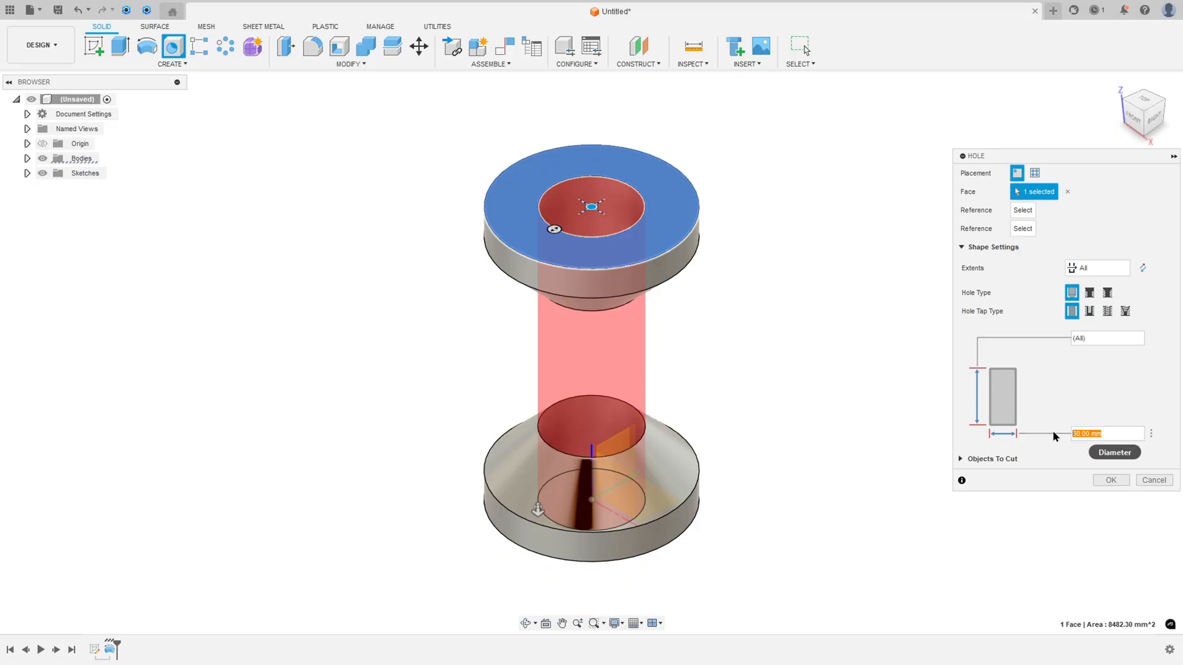
click(1110, 479)
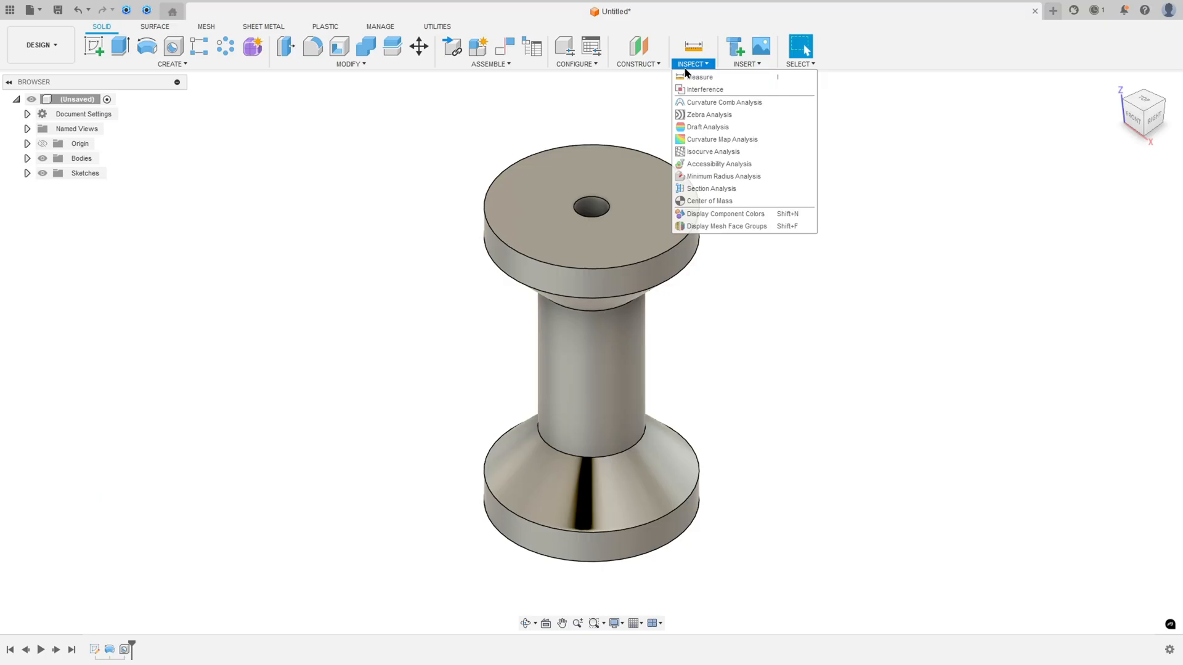
- Create a section analysis on the XZ plane at 0 mm showing the hatched cross-section and through-hole
click(710, 187)
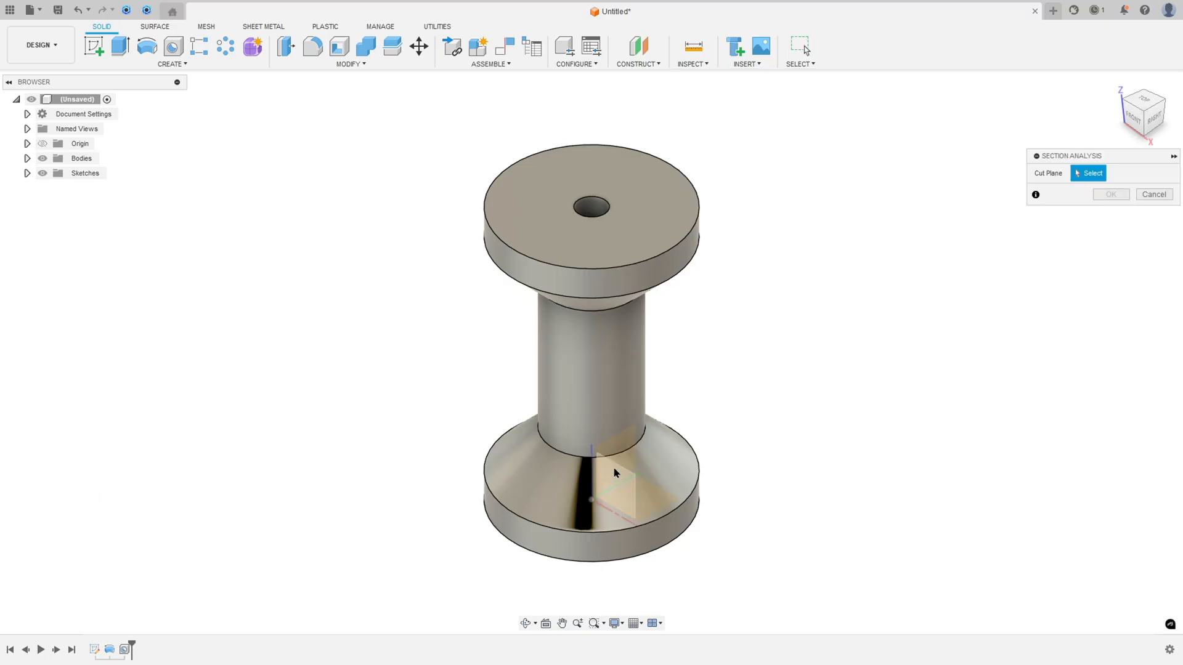
click(591, 475)
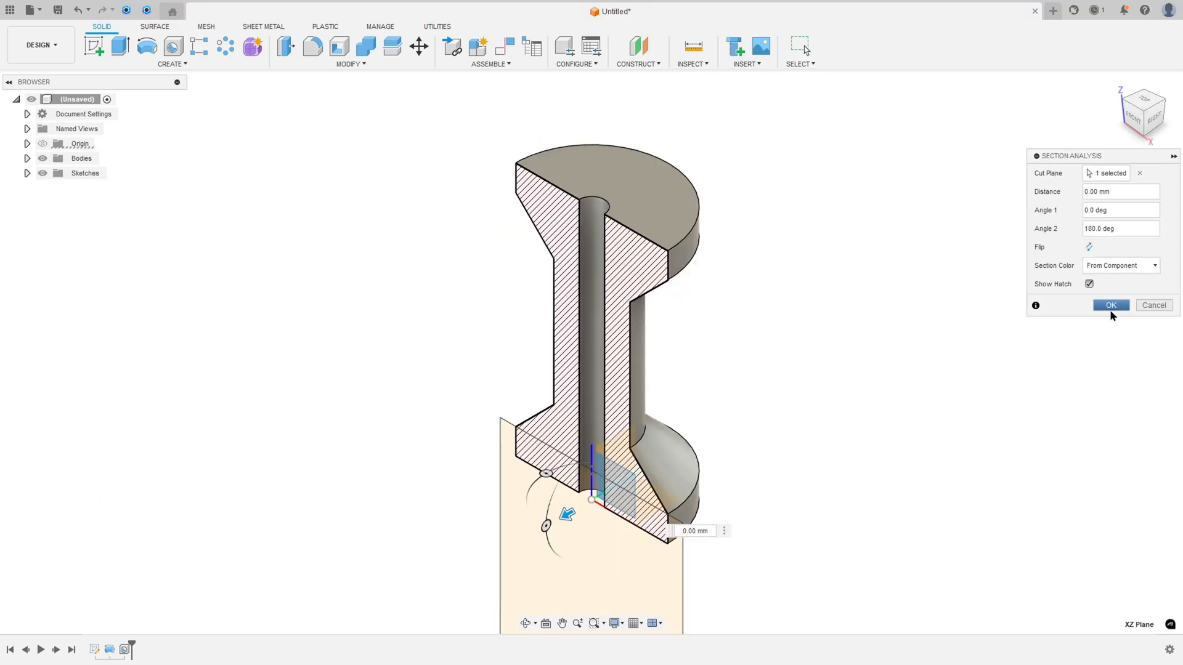
click(1110, 304)
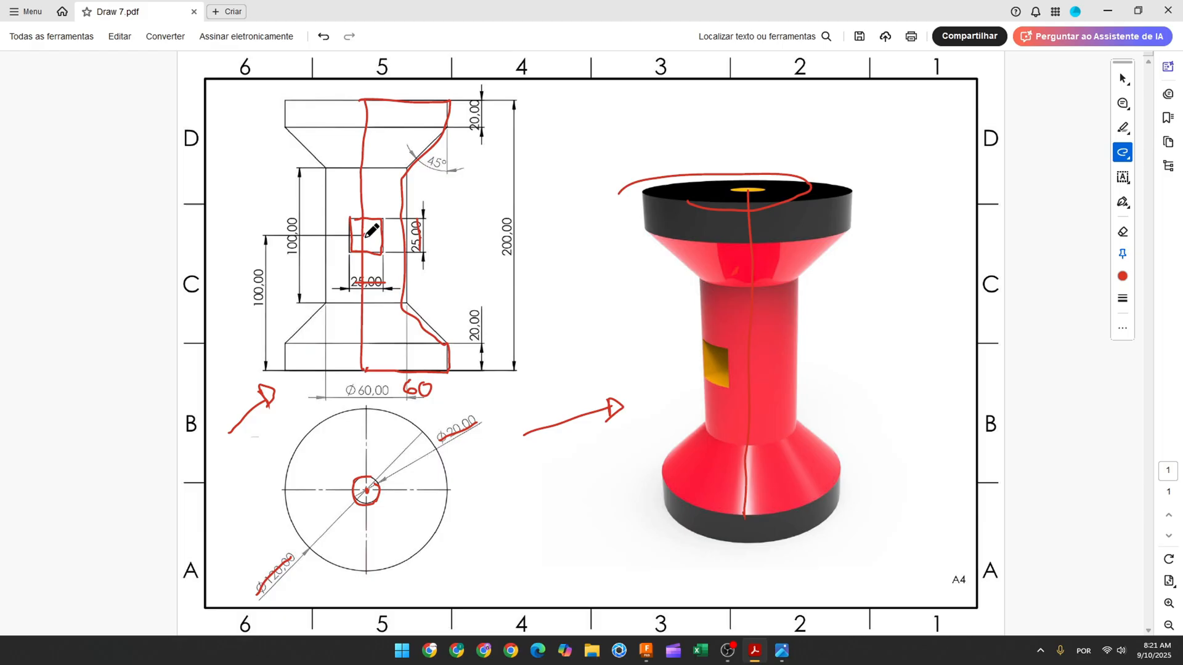
mouse_move(370, 366)
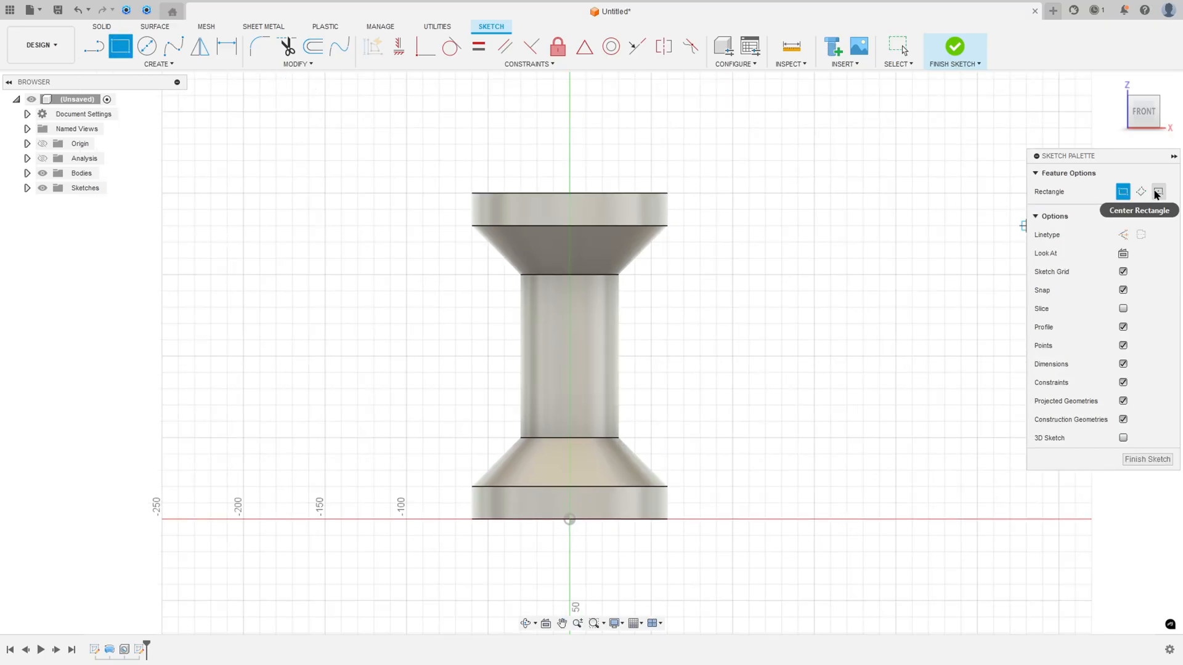
- Draw a 25 × 25 centre rectangle on the shaft dimensioned 100 mm above the origin and finish the sketch
click(1159, 191)
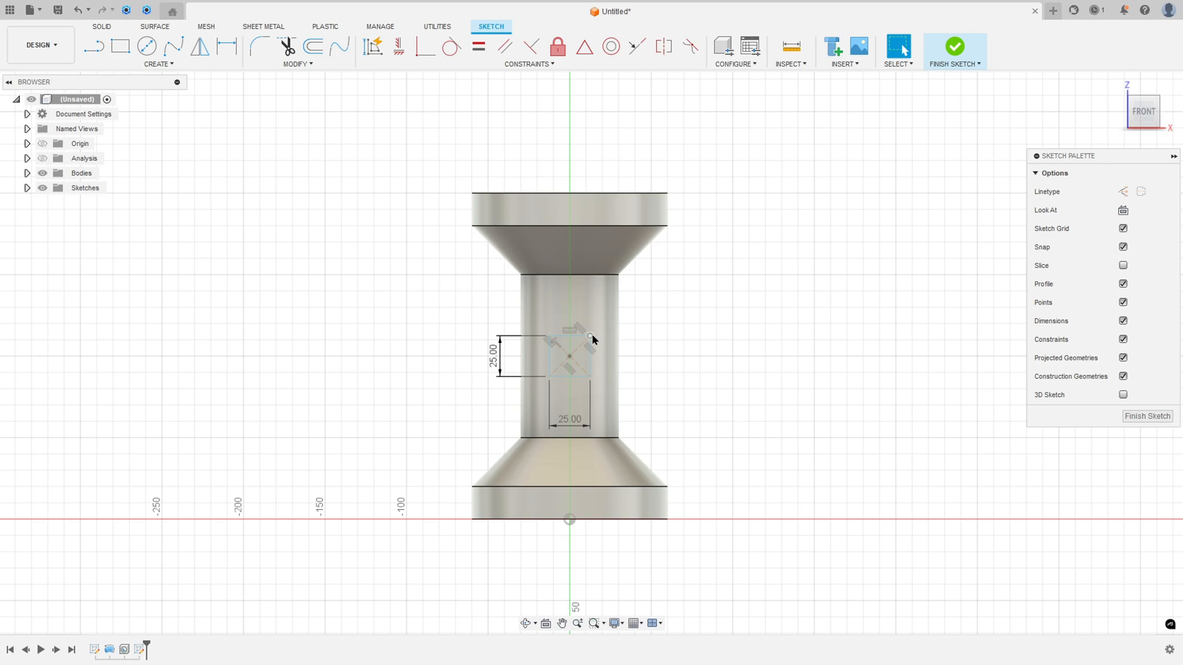
click(227, 47)
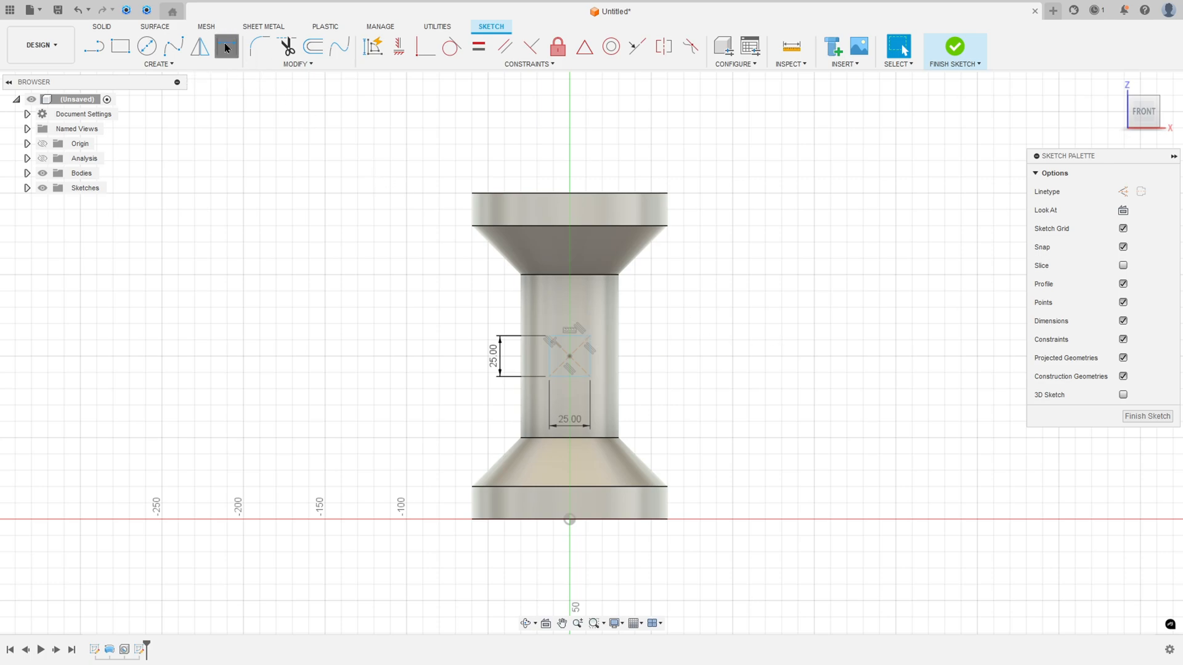
click(225, 45)
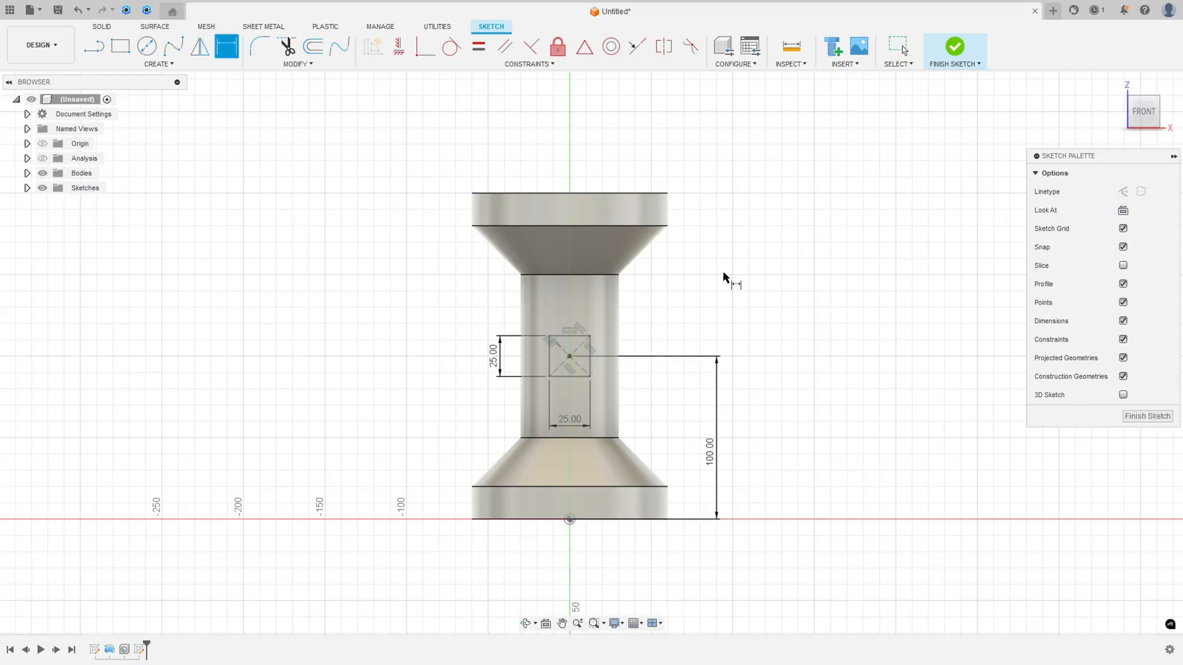
mouse_move(399, 47)
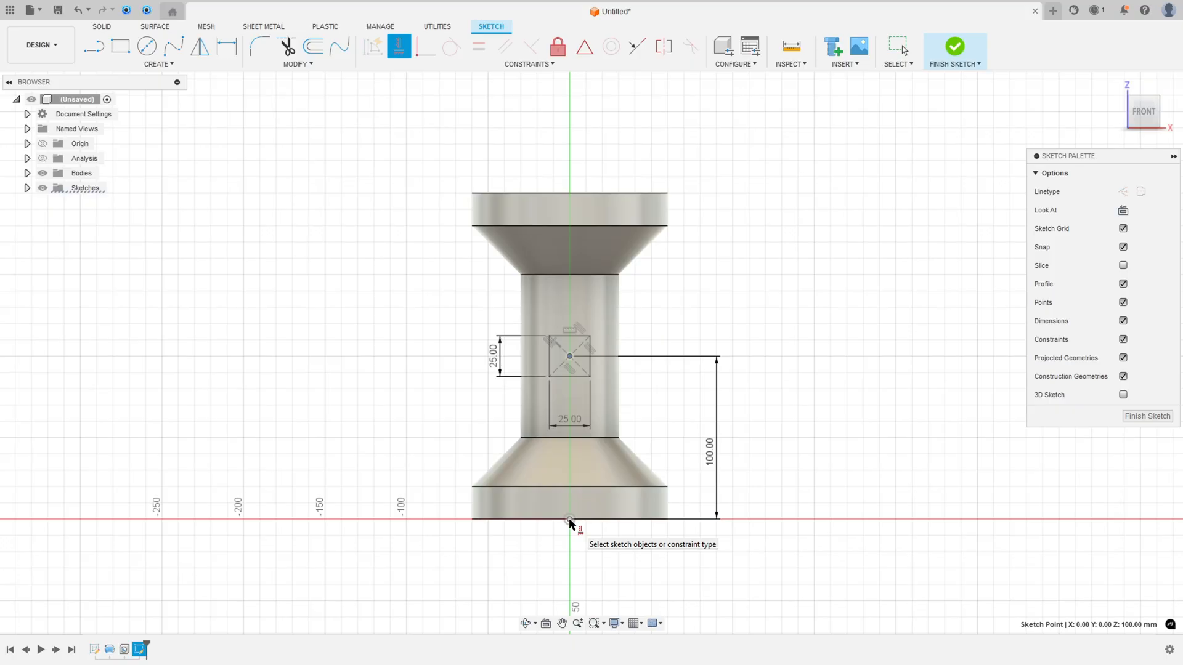
mouse_move(768, 241)
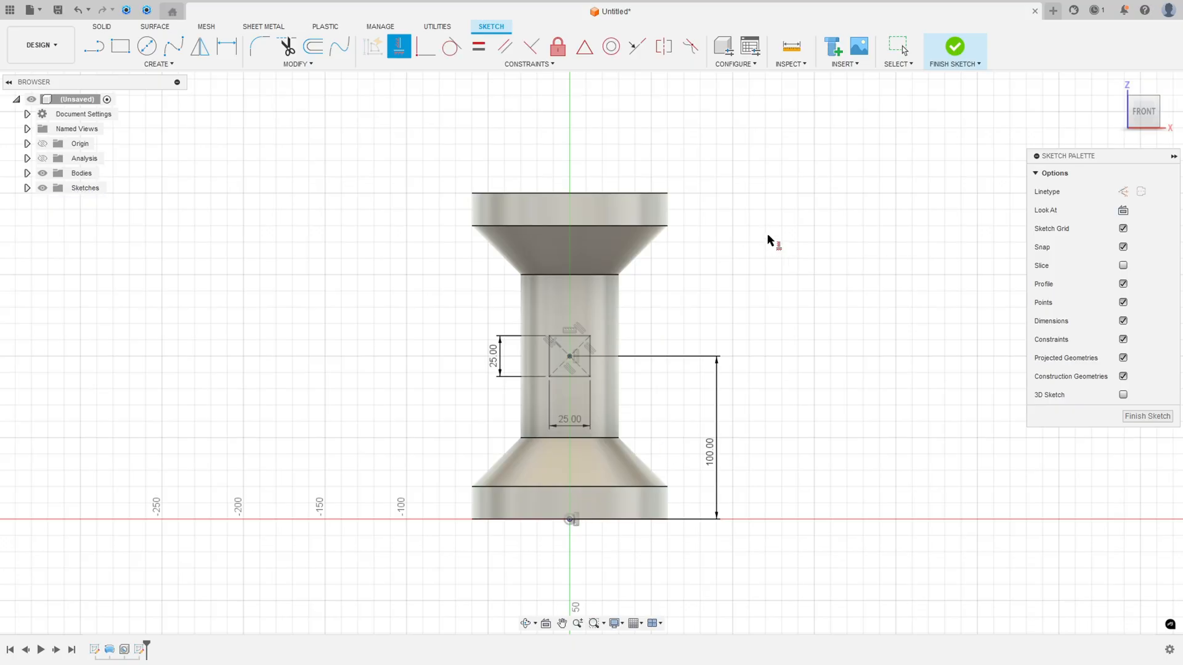
mouse_move(954, 47)
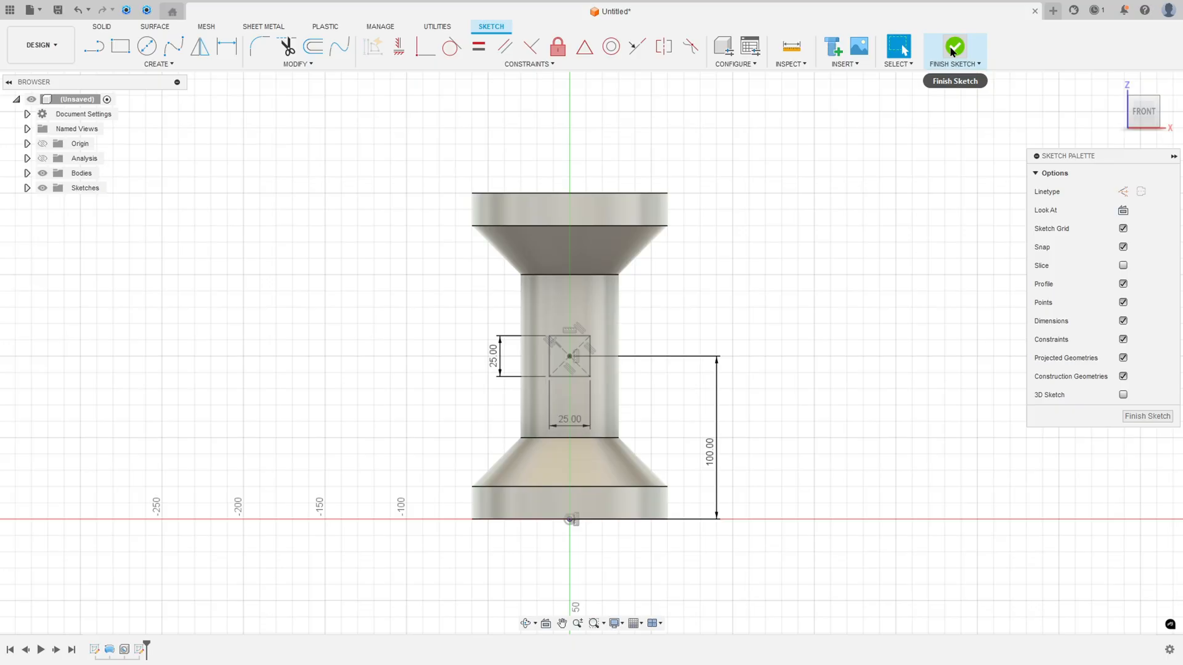
click(954, 47)
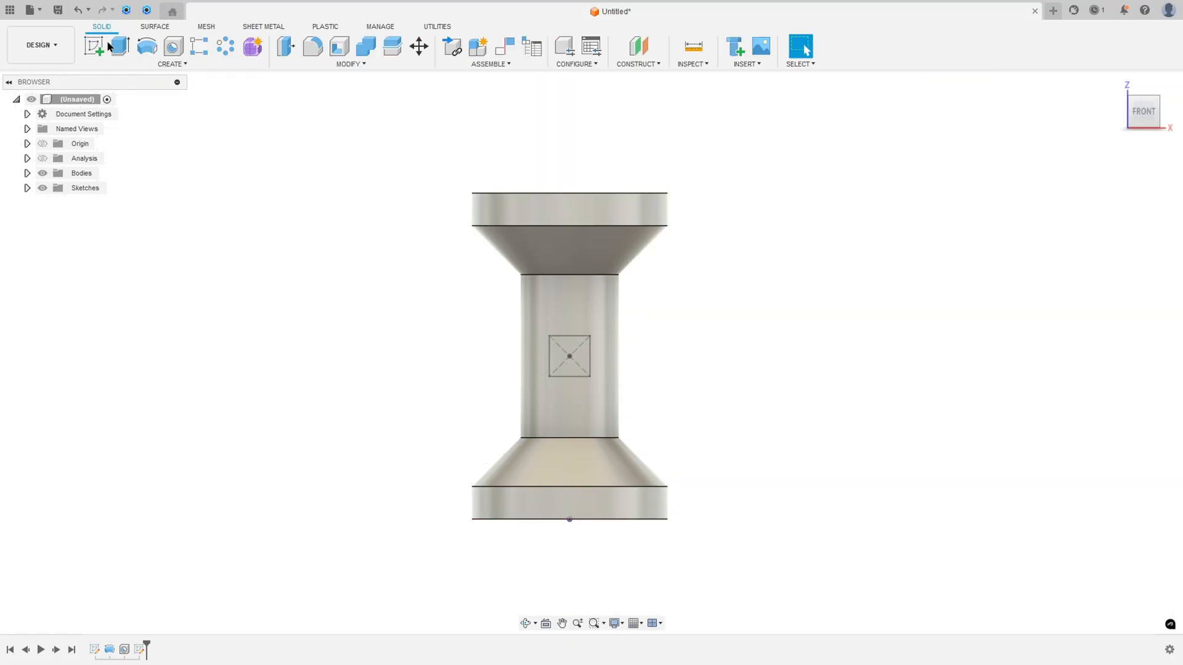
- Extrude the square profile symmetrically through All as a Cut operation
click(119, 46)
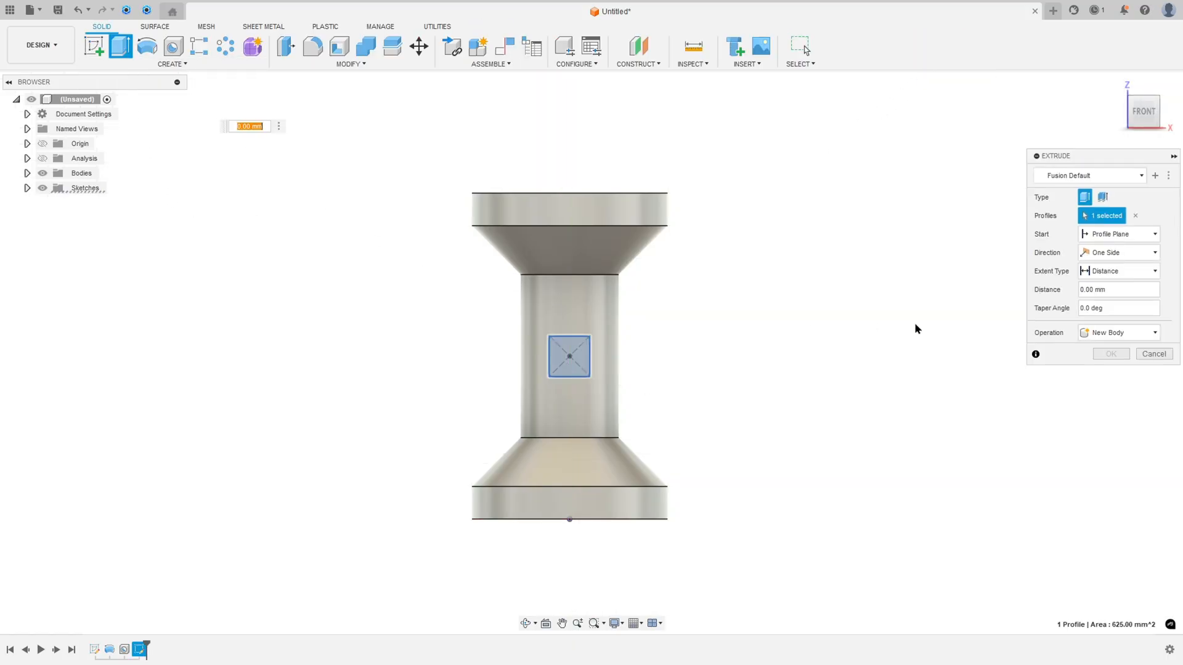
click(1119, 252)
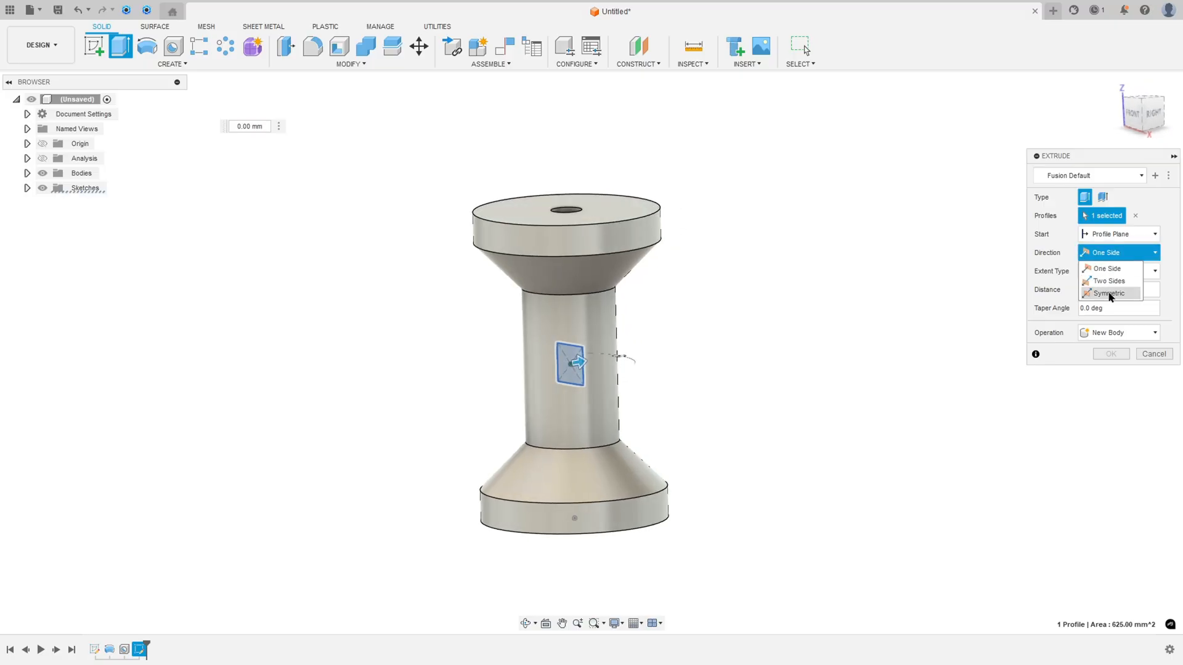
click(1107, 293)
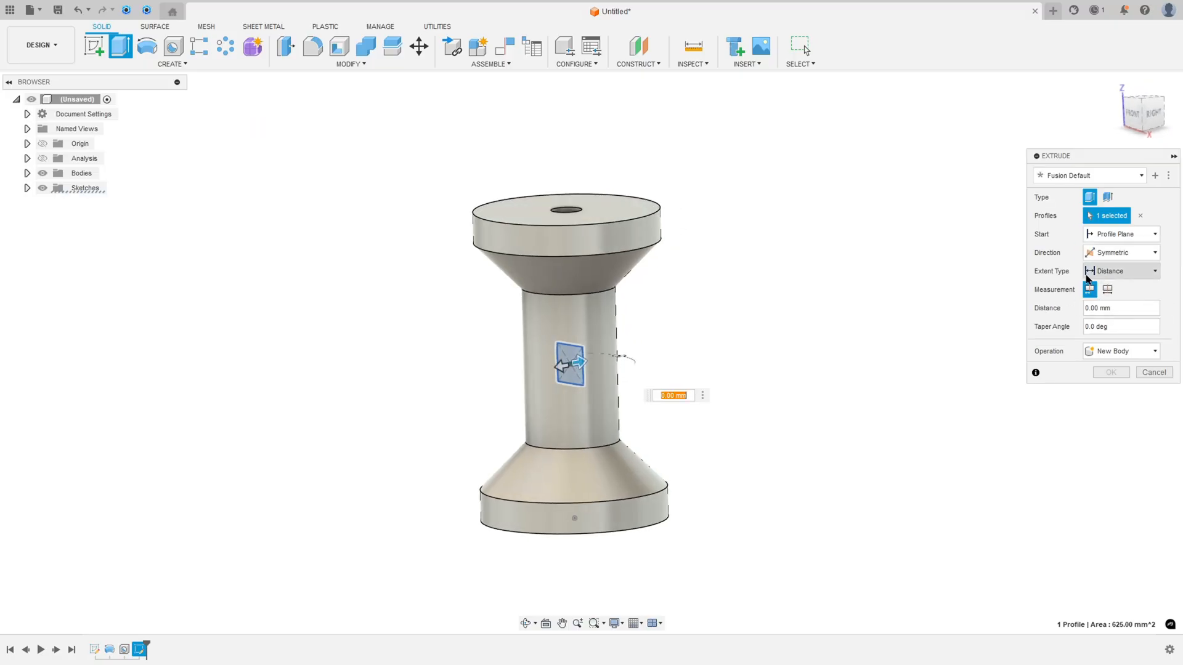
click(1121, 271)
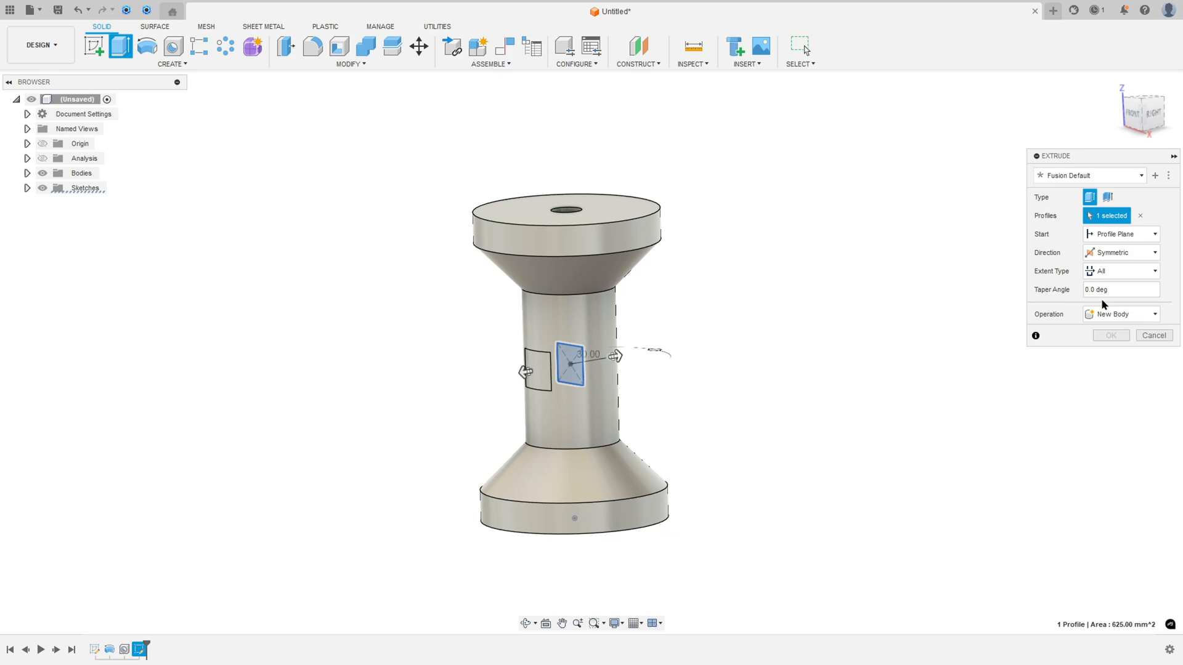
click(1120, 315)
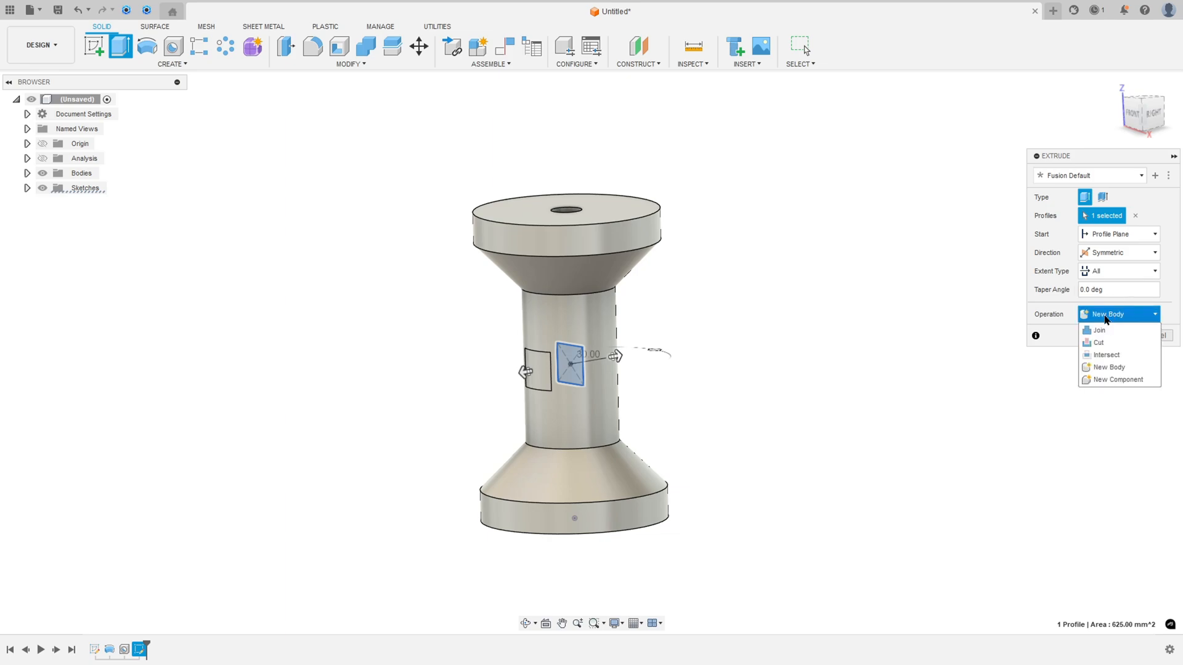
click(1096, 341)
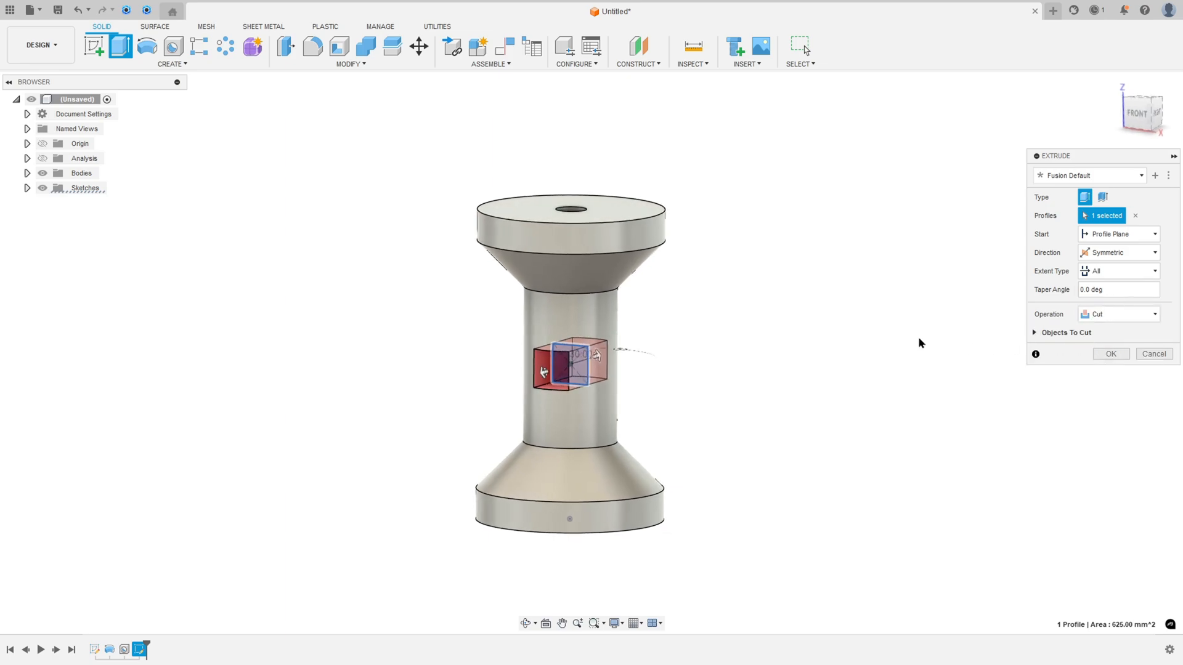